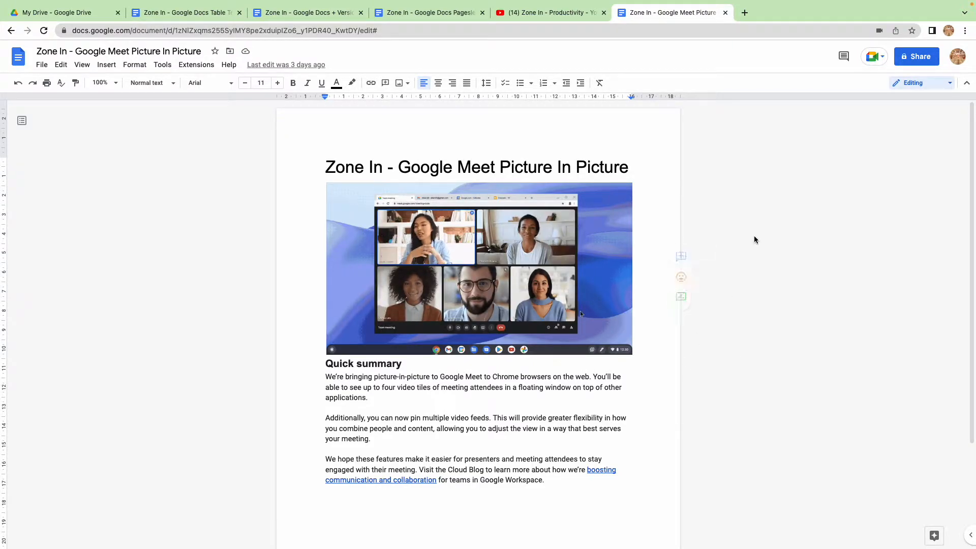
{"action": "mouse_move", "coordinate": [872, 57]}
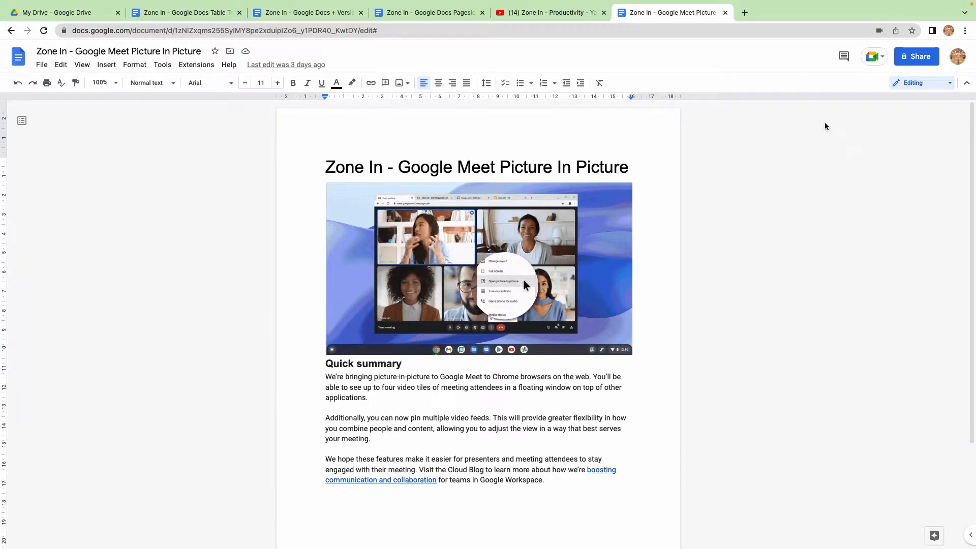
Show the 'Join or start a meeting' panel from the Docs header Meet icon.
{"action": "left_click", "coordinate": [871, 57]}
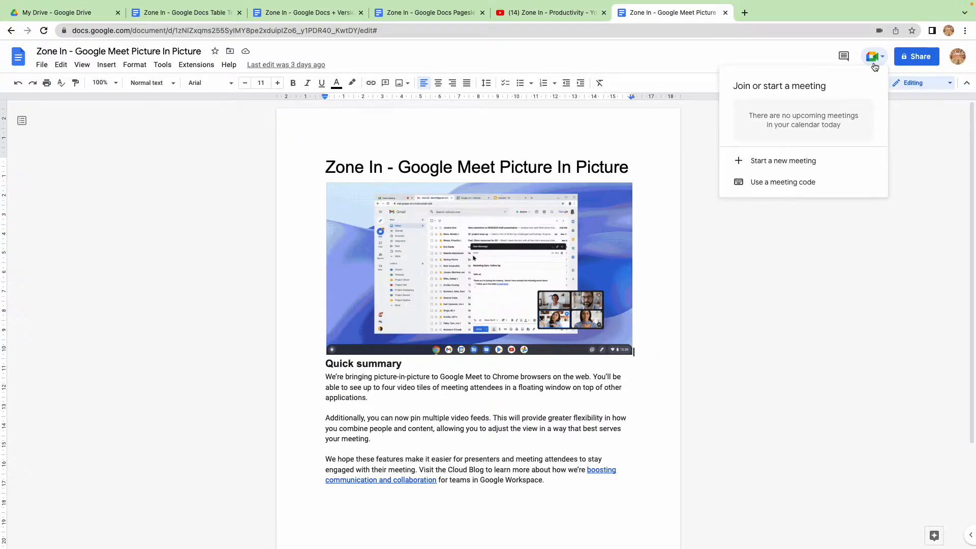
Start a new meeting from the document and copy its invite link into a new tab.
{"action": "left_click", "coordinate": [782, 161]}
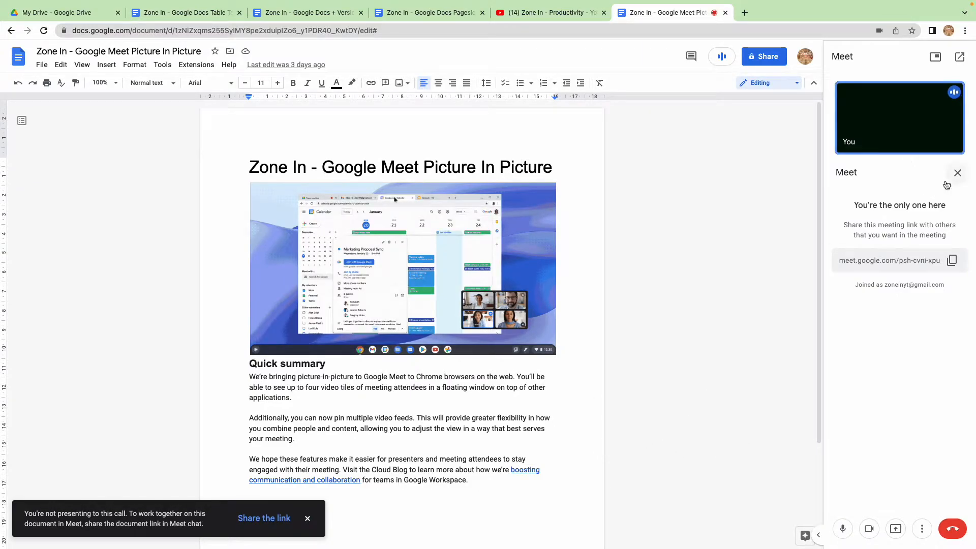
{"action": "left_click", "coordinate": [952, 261]}
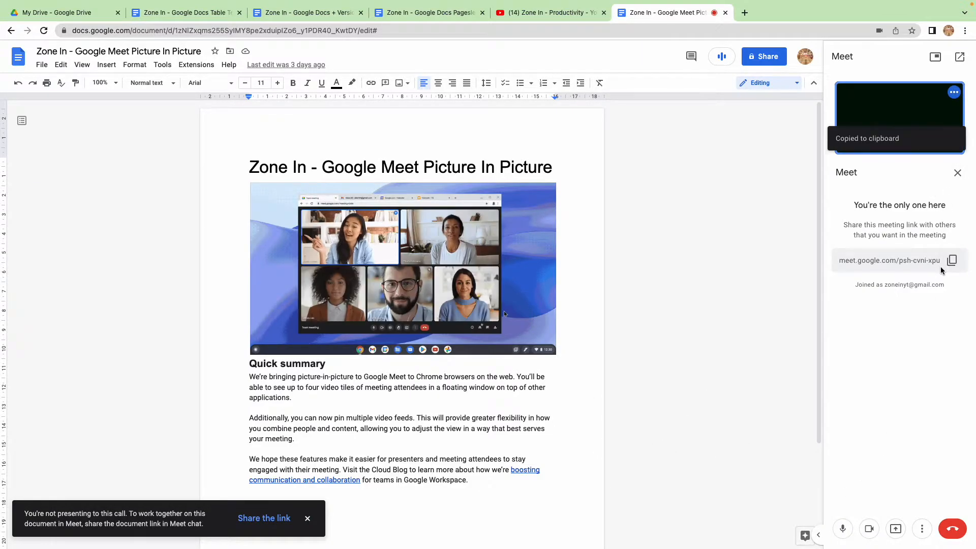
{"action": "left_click", "coordinate": [757, 13]}
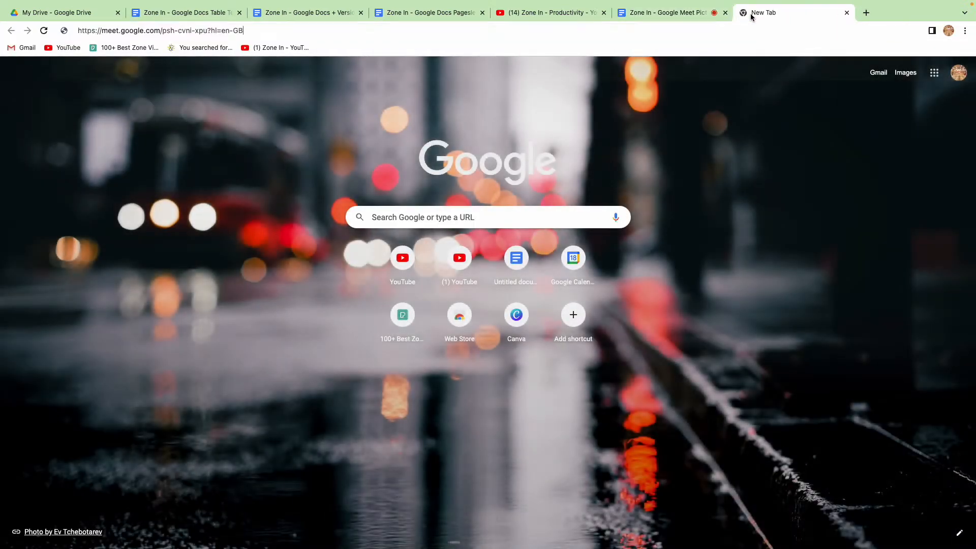
Load the pasted link, join the meeting as a second participant, and return to the document.
{"action": "key", "text": "Enter"}
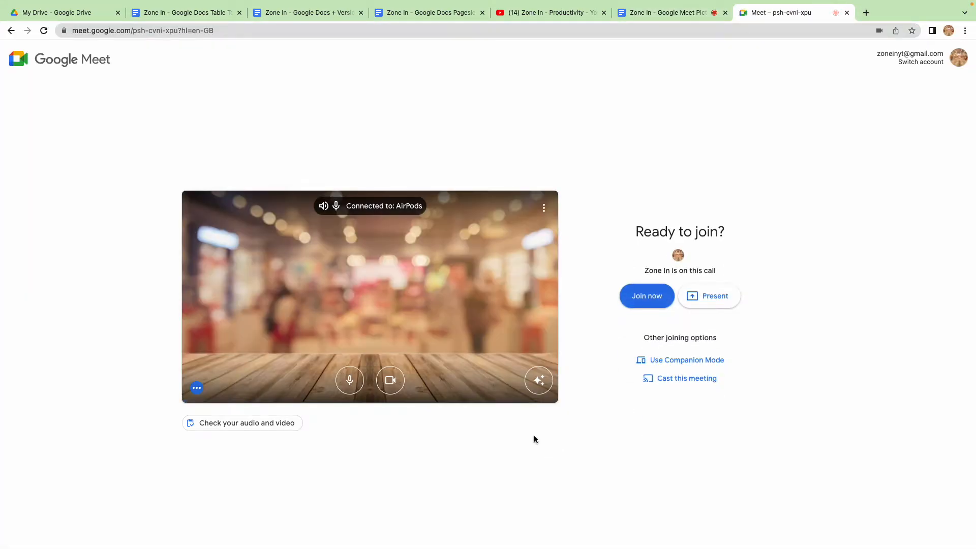
{"action": "left_click", "coordinate": [646, 296]}
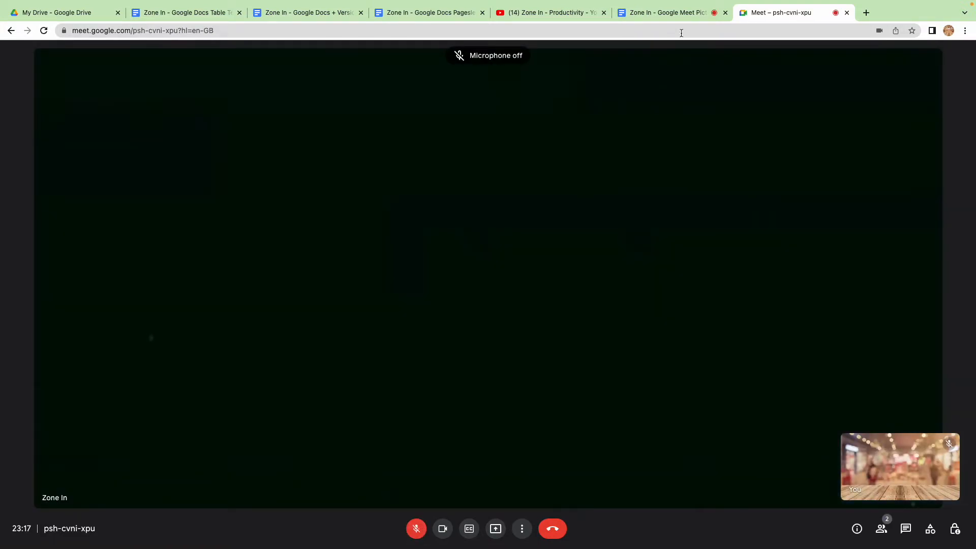
{"action": "left_click", "coordinate": [663, 13]}
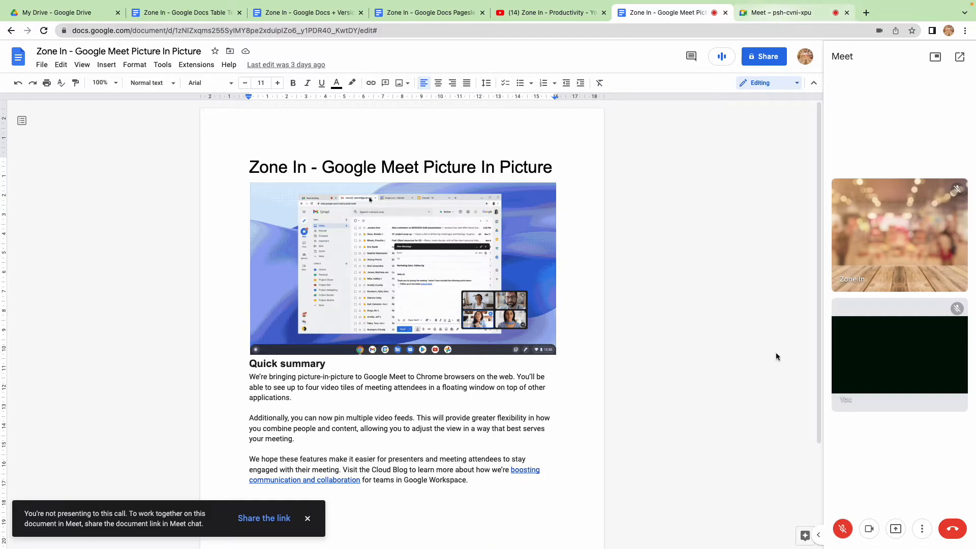
Present this document tab to the call and switch to the Meet tab showing it.
{"action": "left_click", "coordinate": [894, 529]}
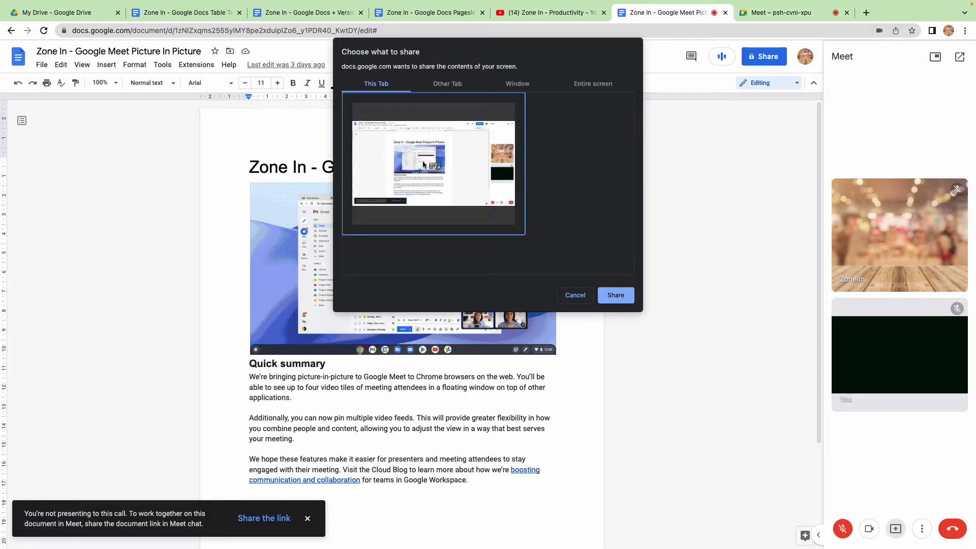
{"action": "left_click", "coordinate": [615, 295]}
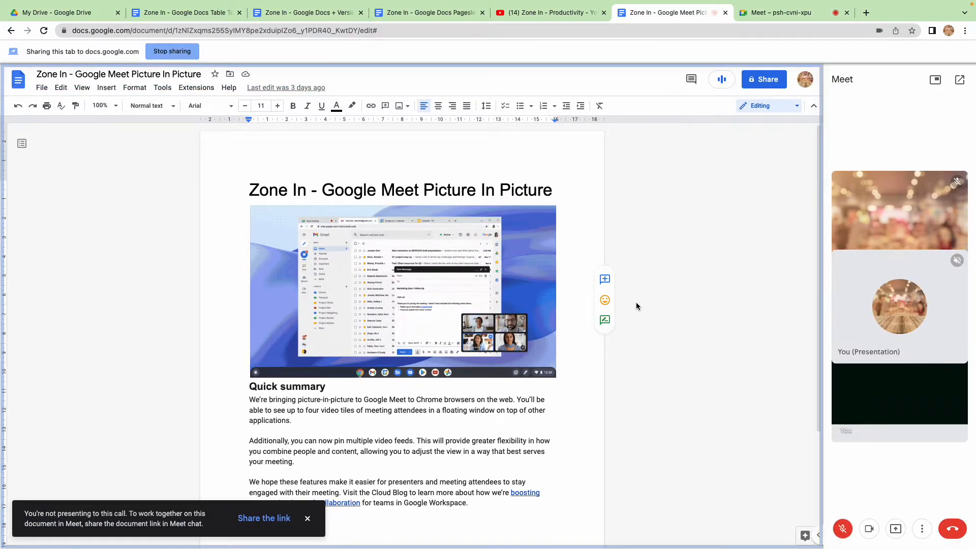
{"action": "left_click", "coordinate": [781, 13]}
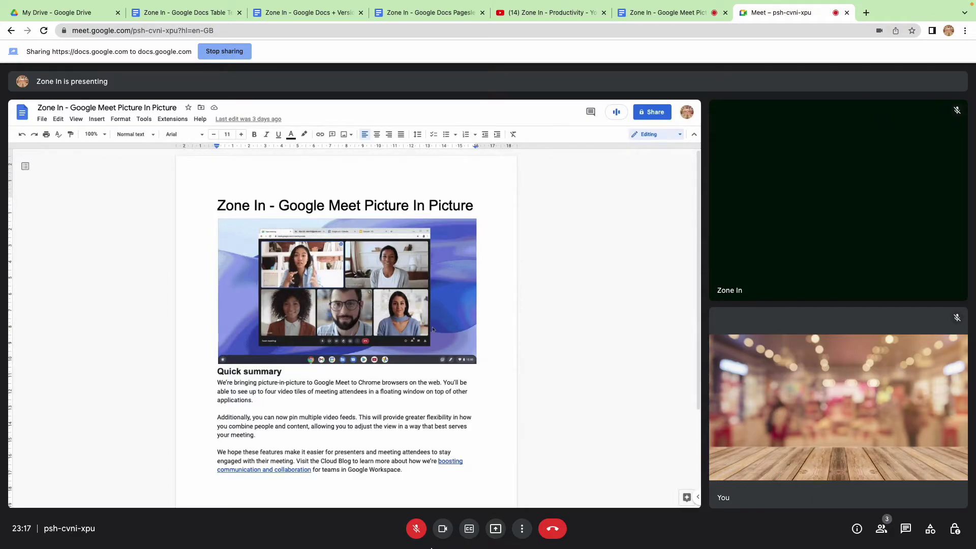
Pop the call out into picture-in-picture mode from the More options menu.
{"action": "left_click", "coordinate": [521, 528]}
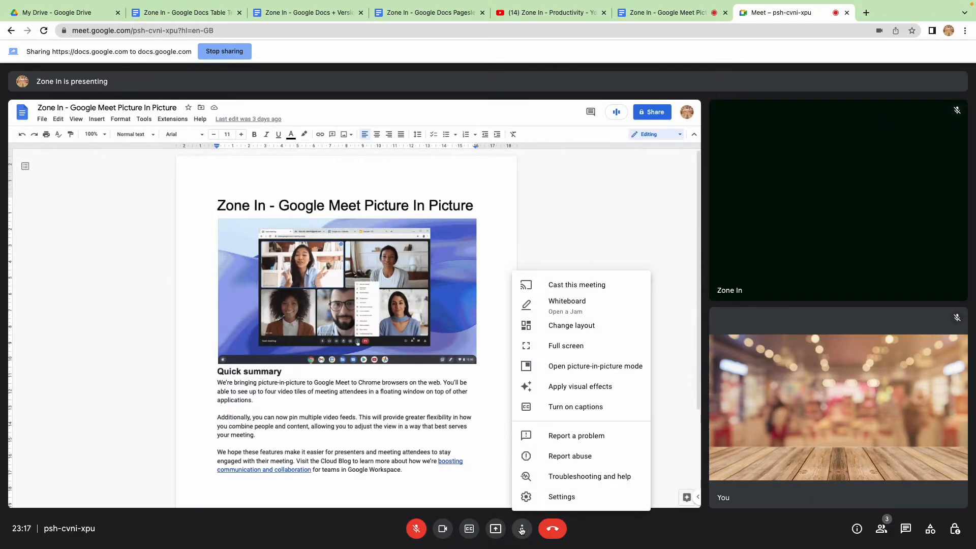
{"action": "left_click", "coordinate": [595, 366]}
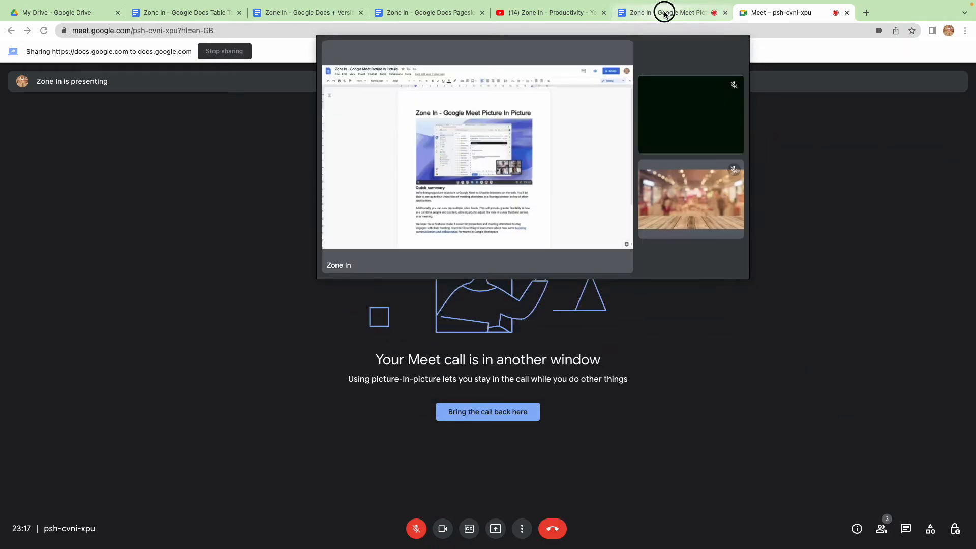
Visit the Pageless Format and YouTube tabs, shrink the floating call window, and return to the document.
{"action": "left_click", "coordinate": [428, 12]}
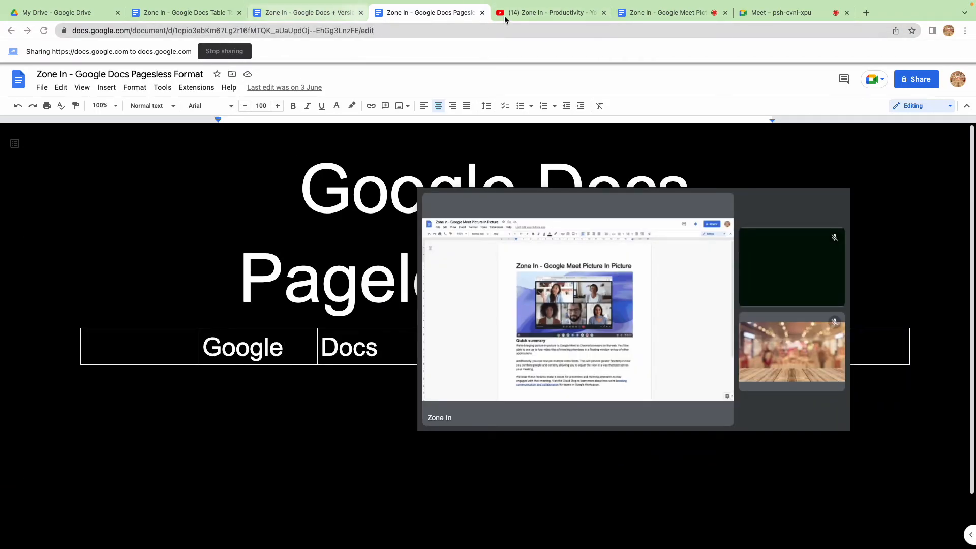
{"action": "left_click", "coordinate": [544, 13]}
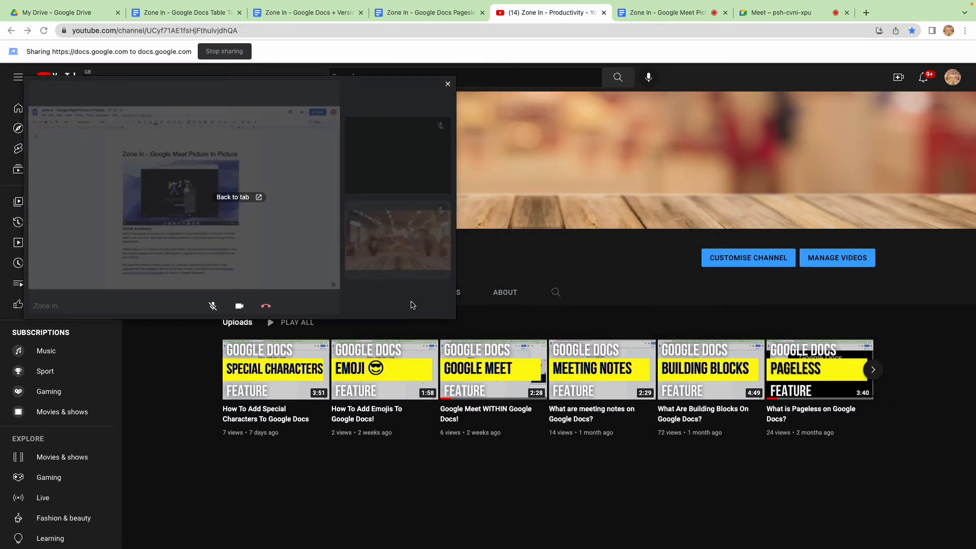
{"action": "left_click", "coordinate": [447, 83]}
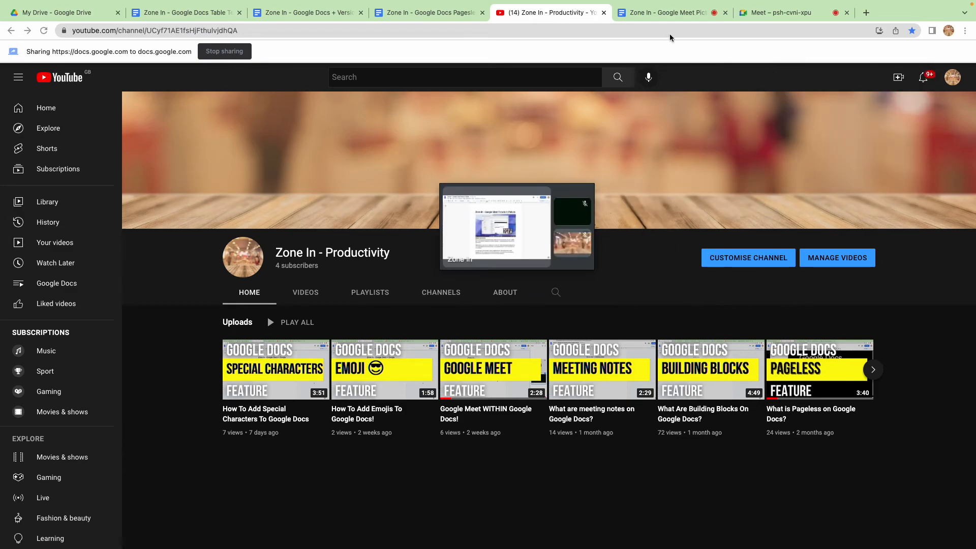
{"action": "left_click", "coordinate": [665, 13]}
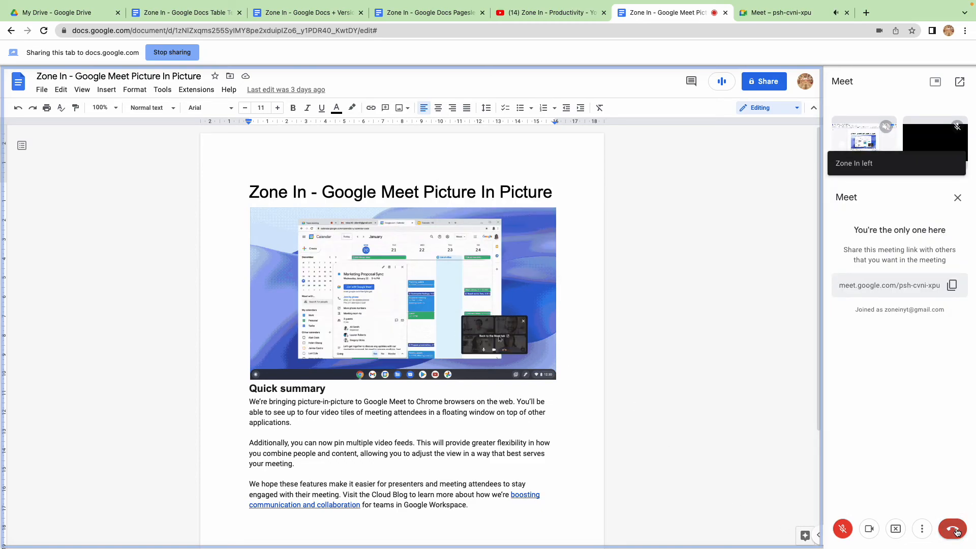
Hang up the Meet call from the Docs side panel.
{"action": "left_click", "coordinate": [960, 528]}
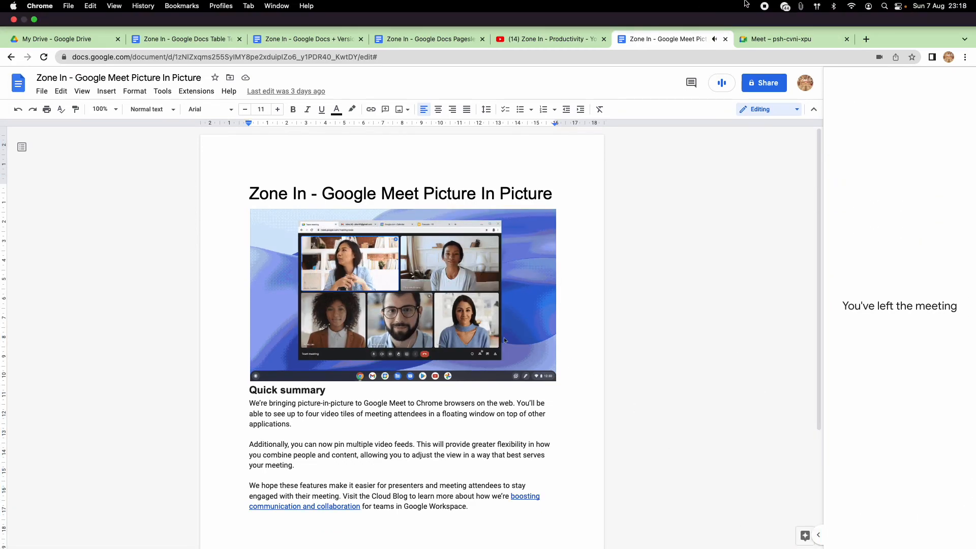